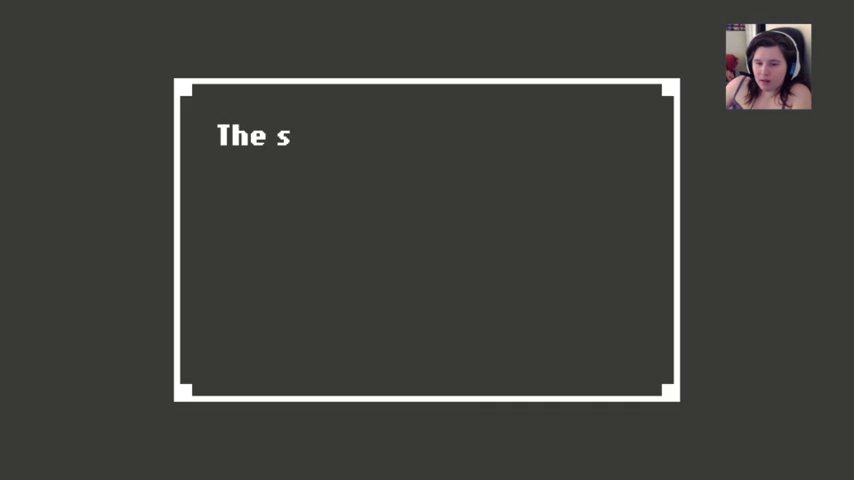
text(tale scent of the old factory gave way to the brisk odour of pine trees a)
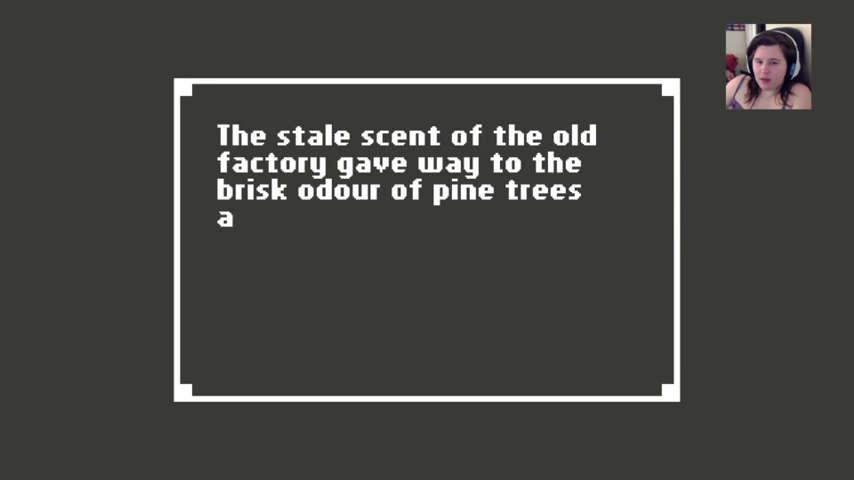
text(nd dirt.)
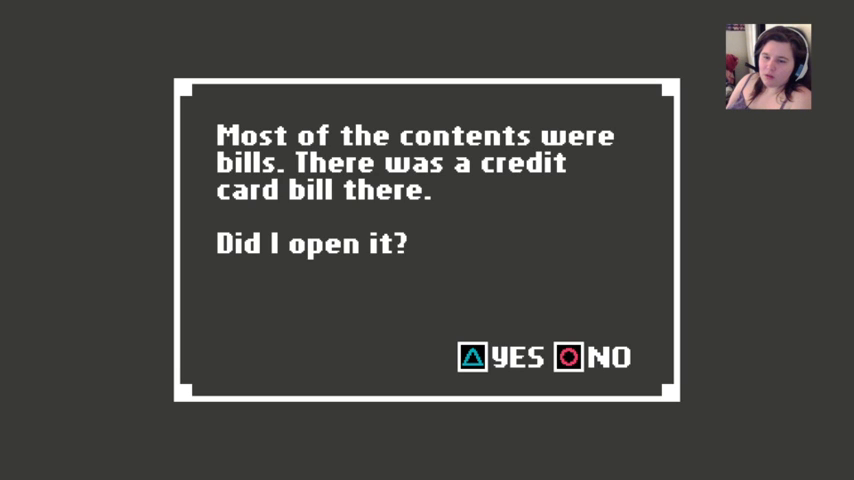
click(477, 357)
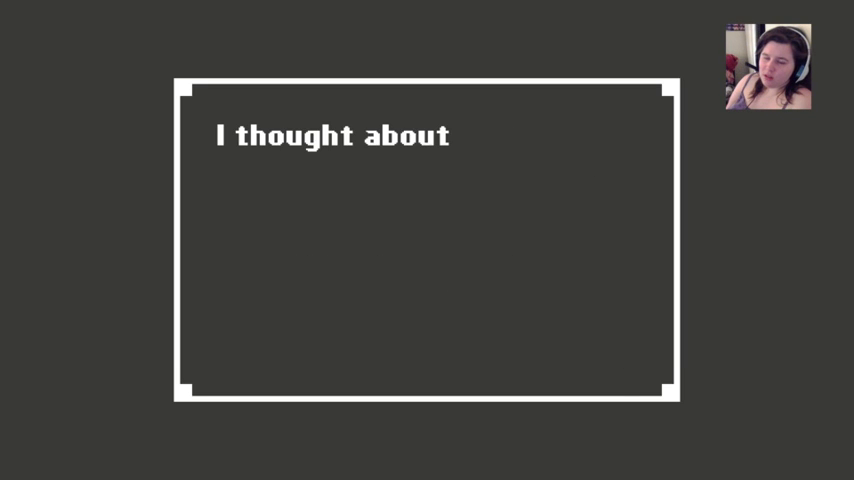
text(all I had seen, and wondered if any of it could help me figure out who ha)
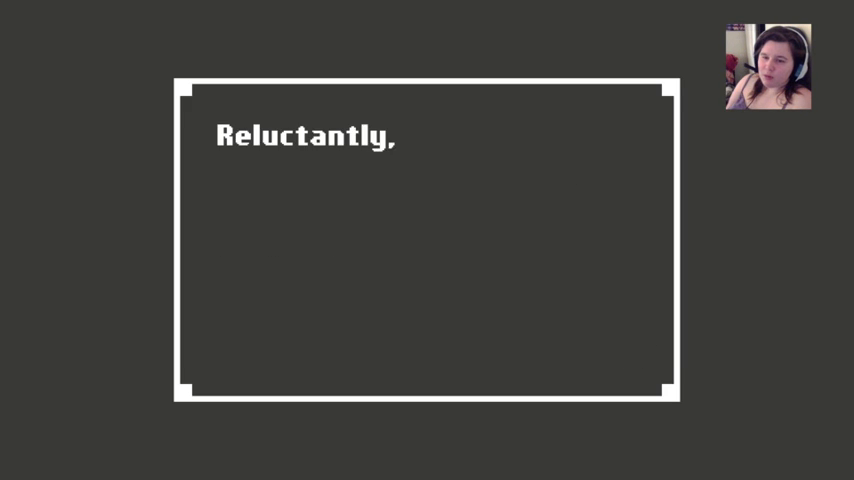
text(exhausted from my journey, I could no longer resist the urge to close my)
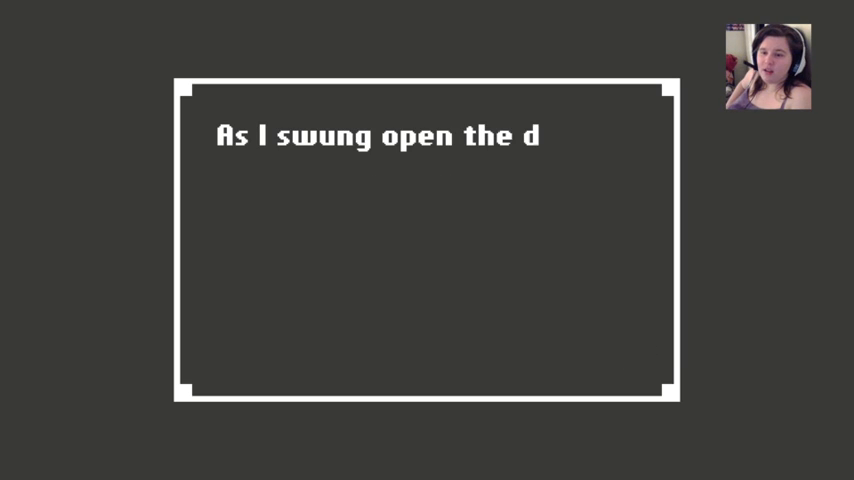
text(oor and stepped out into the air, I caught the scent of wet grass and fog)
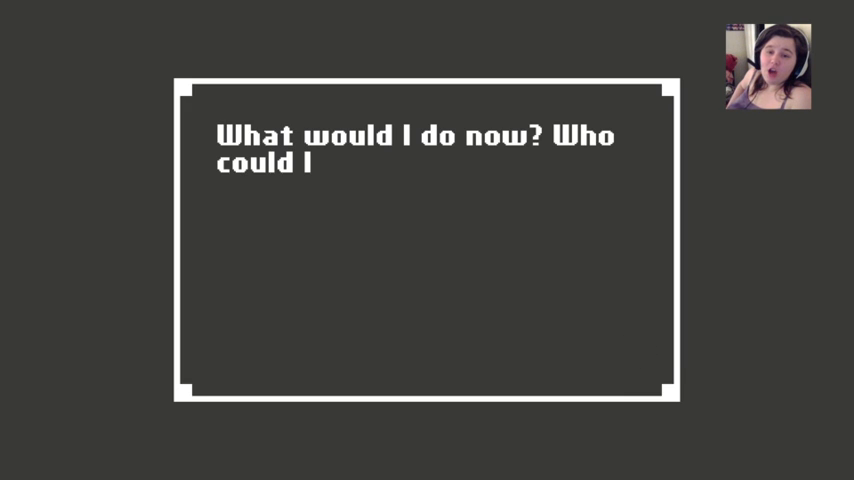
text(turn to? It would only be a matter of time before the police got involved)
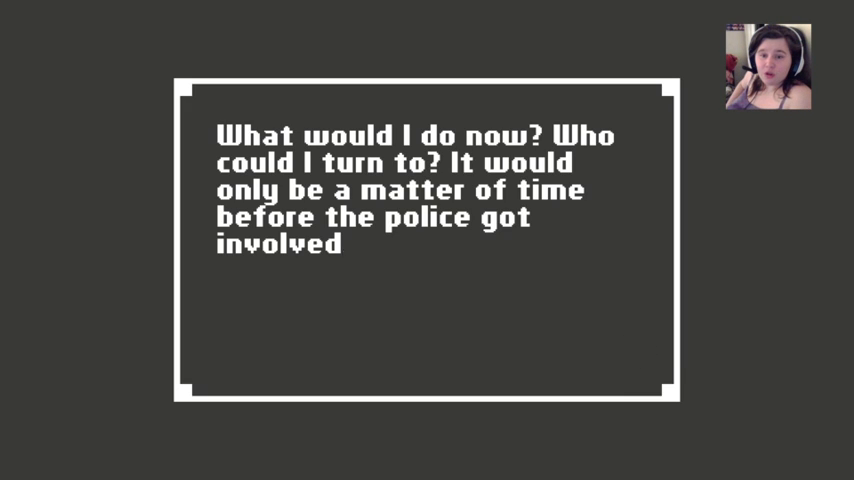